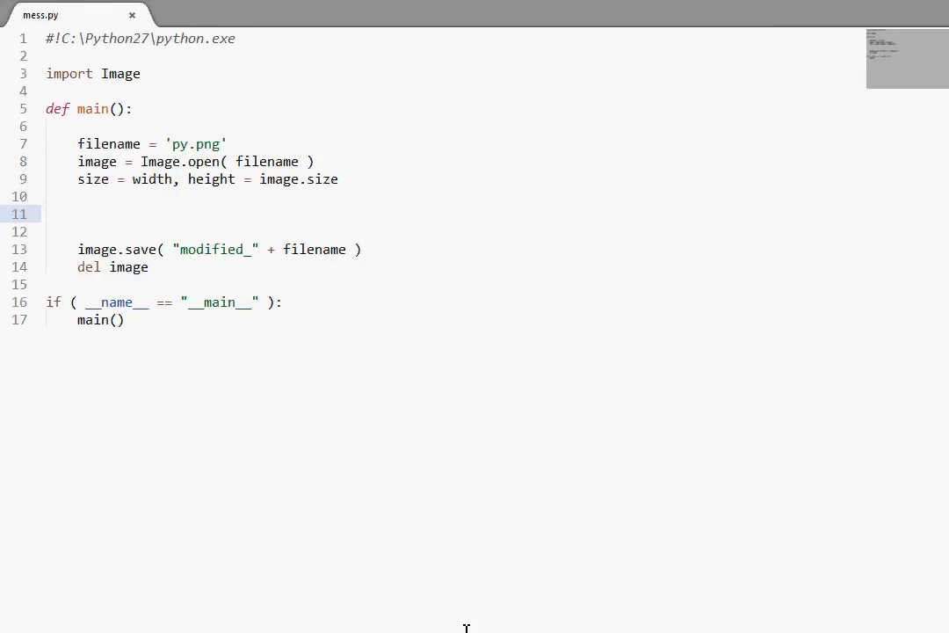
Step: Type an empty image.transpose( ) call on line 11 of mess.py and save the file
{"action": "type", "text": "image.transpose"}
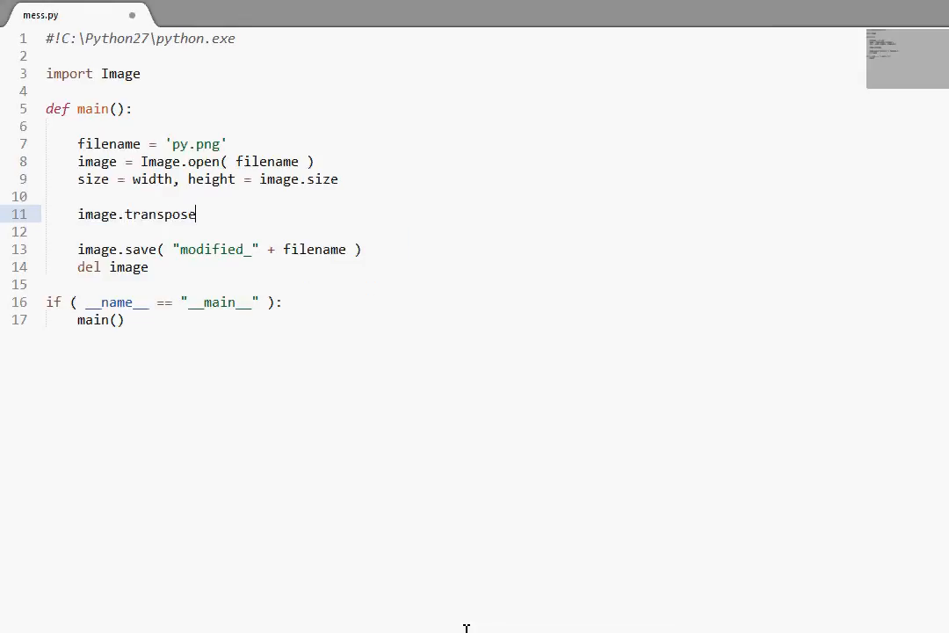
{"action": "type", "text": "(  )"}
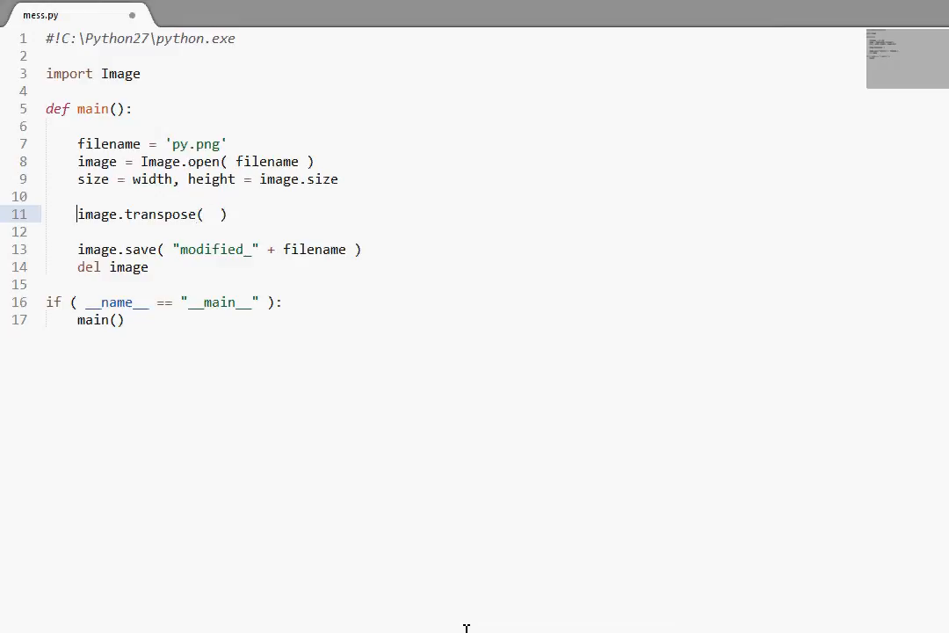
{"action": "double_click", "coordinate": [97, 213]}
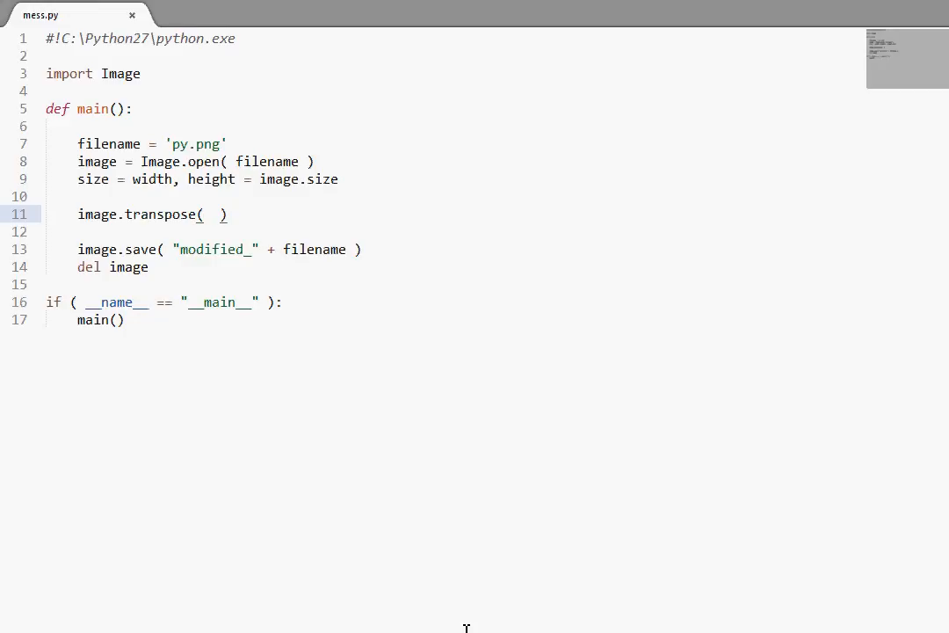
{"action": "left_click", "coordinate": [211, 214]}
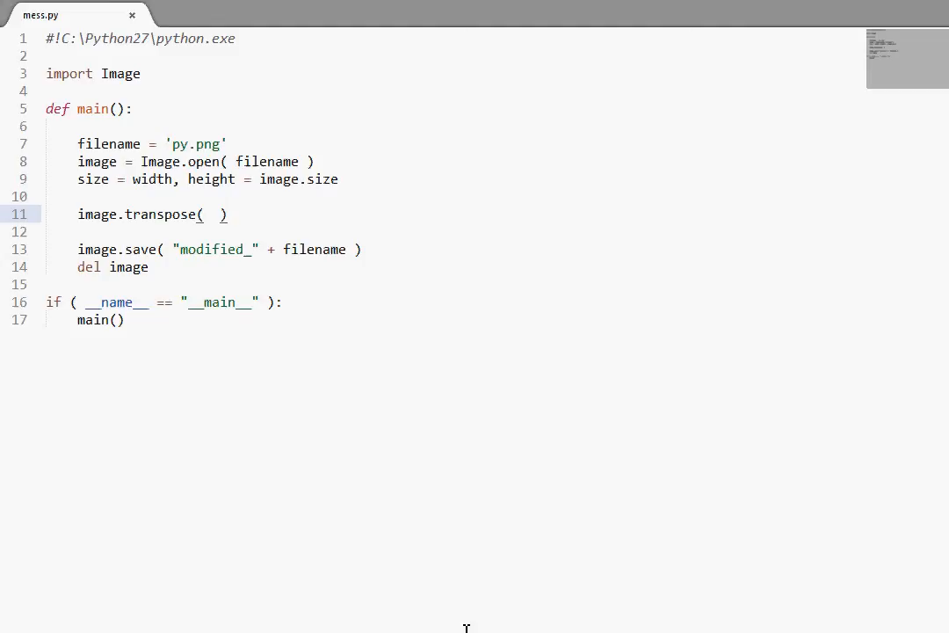
{"action": "key", "text": "Return"}
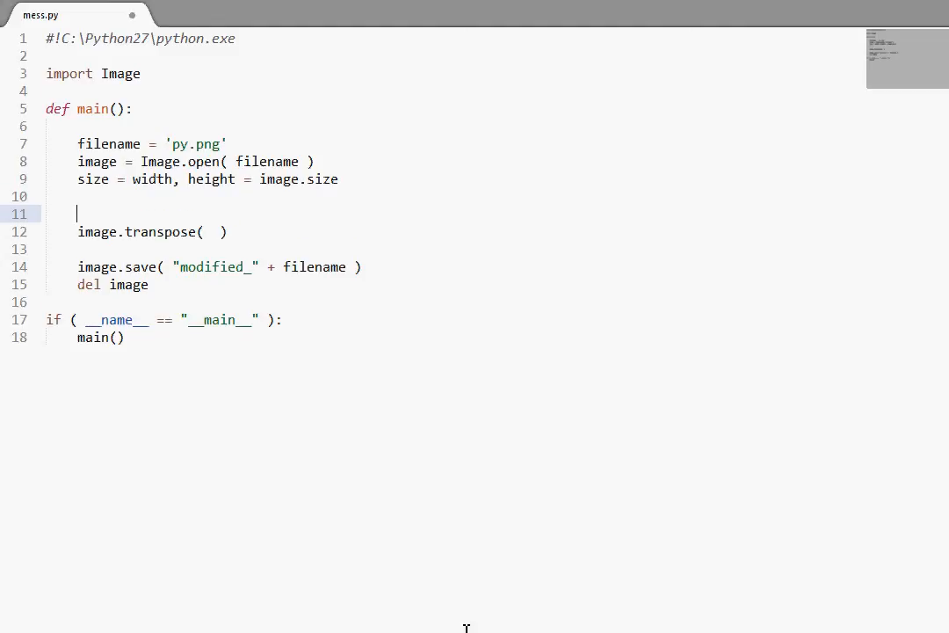
{"action": "type", "text": "image.ror"}
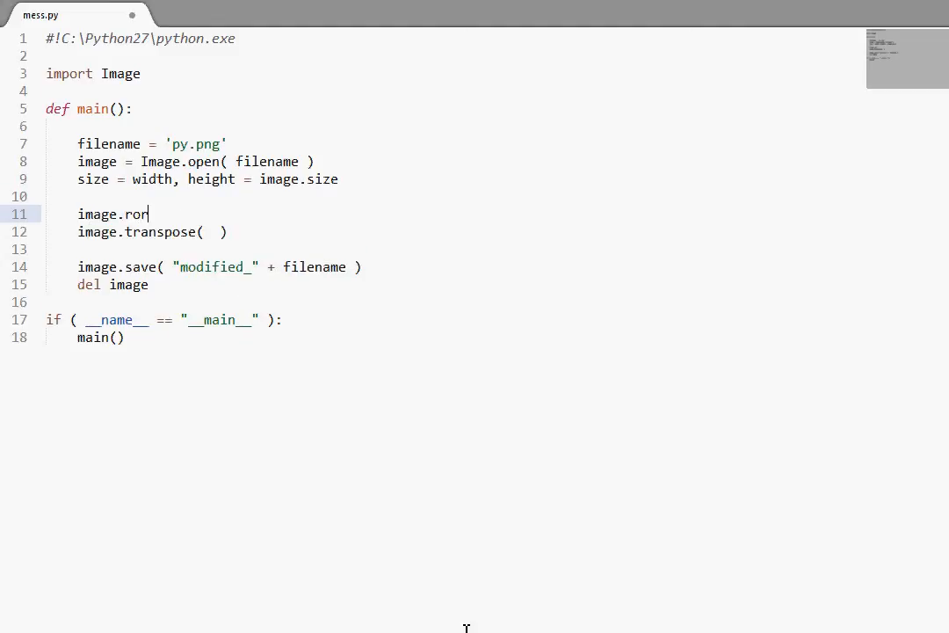
{"action": "type", "text": "tate("}
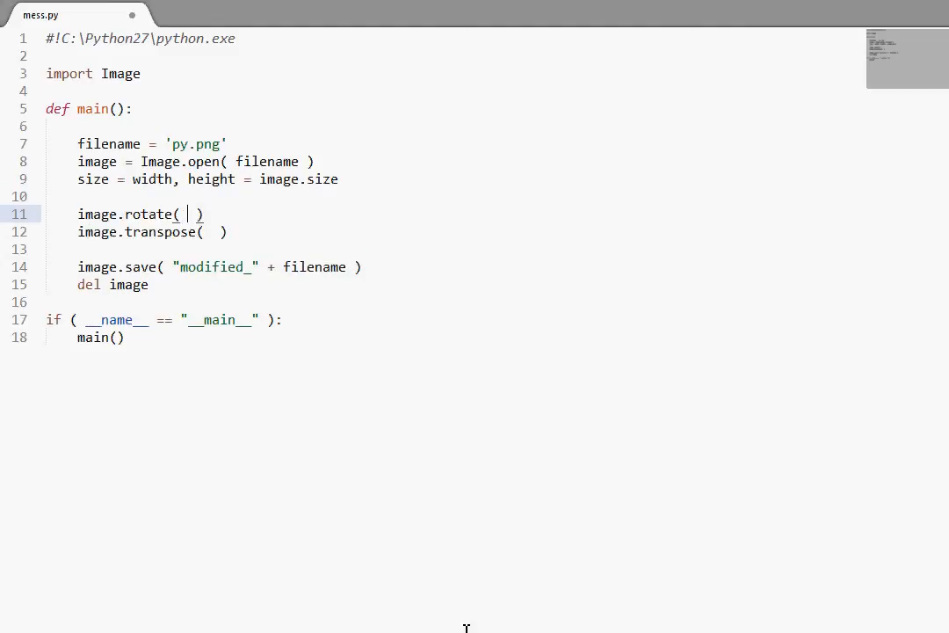
{"action": "type", "text": "180"}
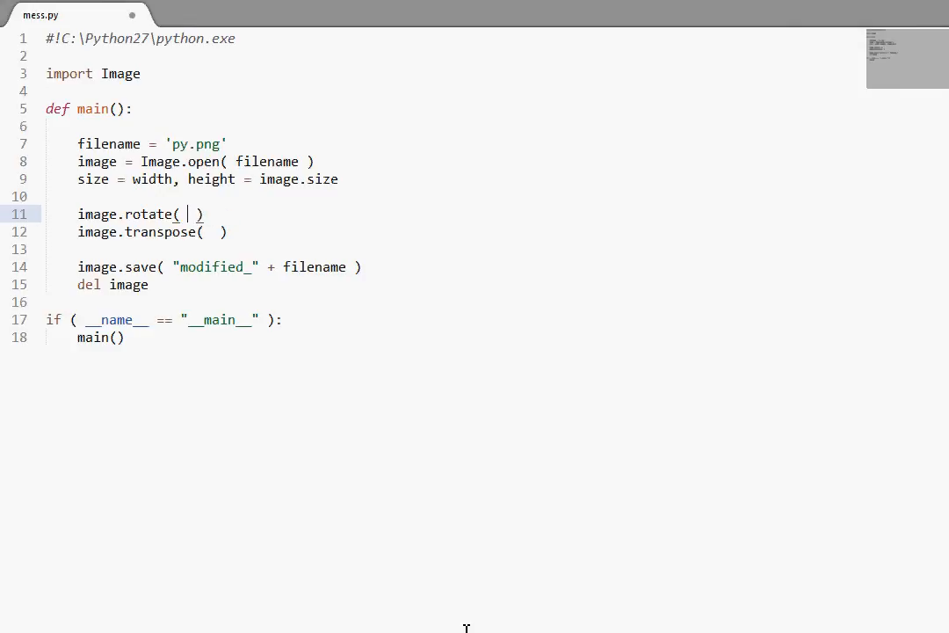
{"action": "type", "text": "25"}
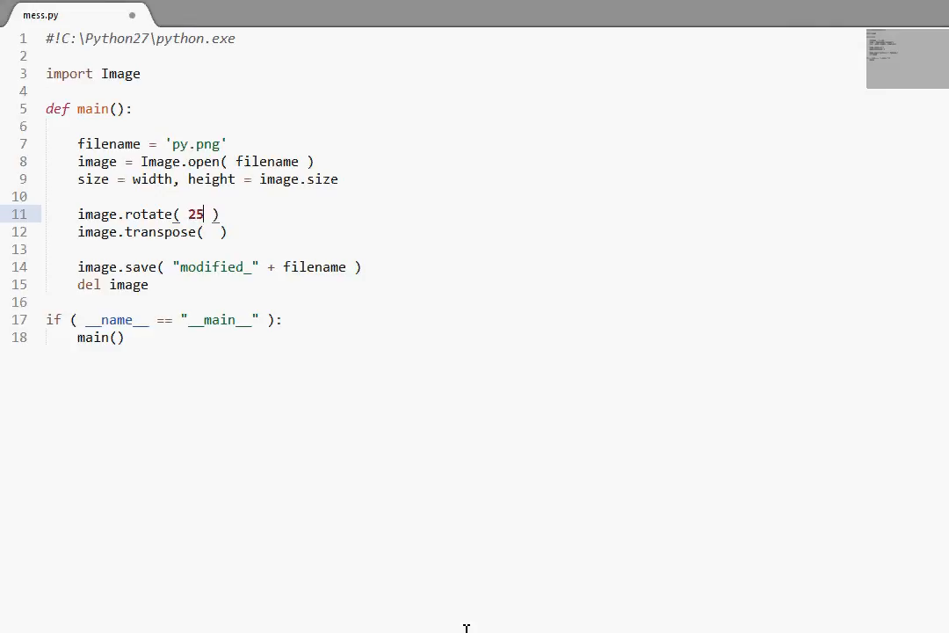
{"action": "key", "text": "Ctrl+Shift+K"}
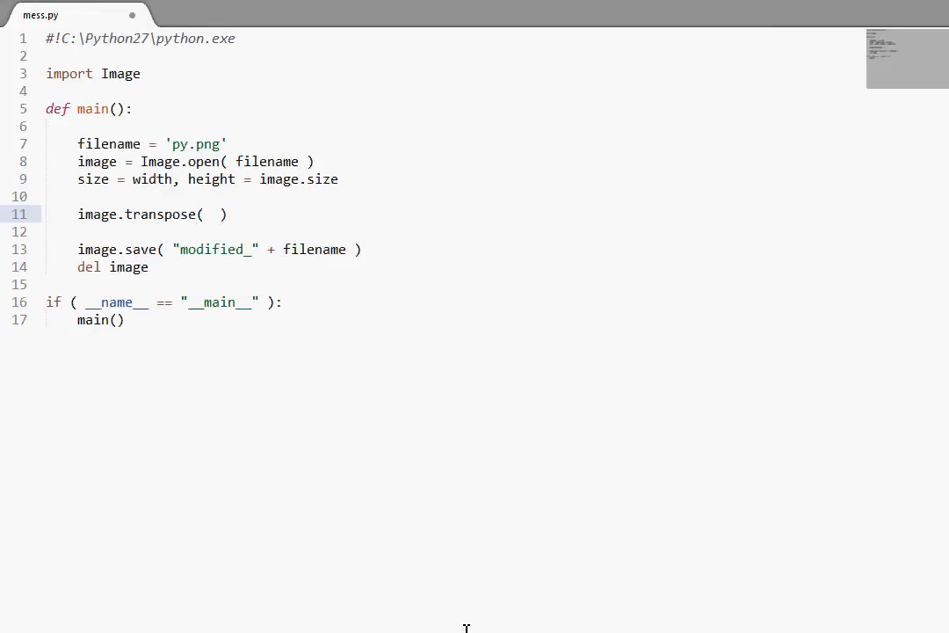
Step: Assign the transpose result back to image on line 11, erasing a half-typed argument
{"action": "type", "text": "image ="}
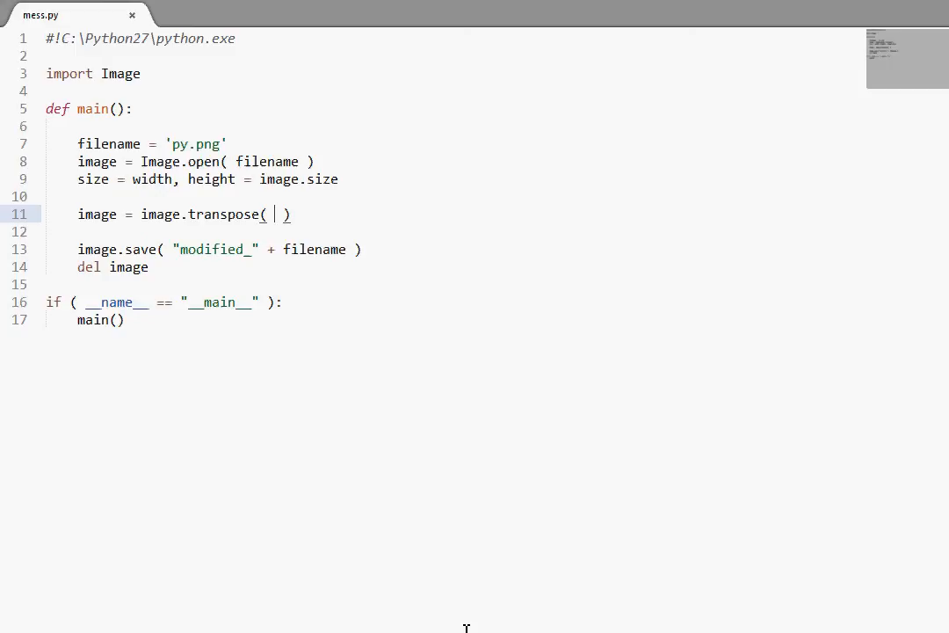
{"action": "type", "text": "metho"}
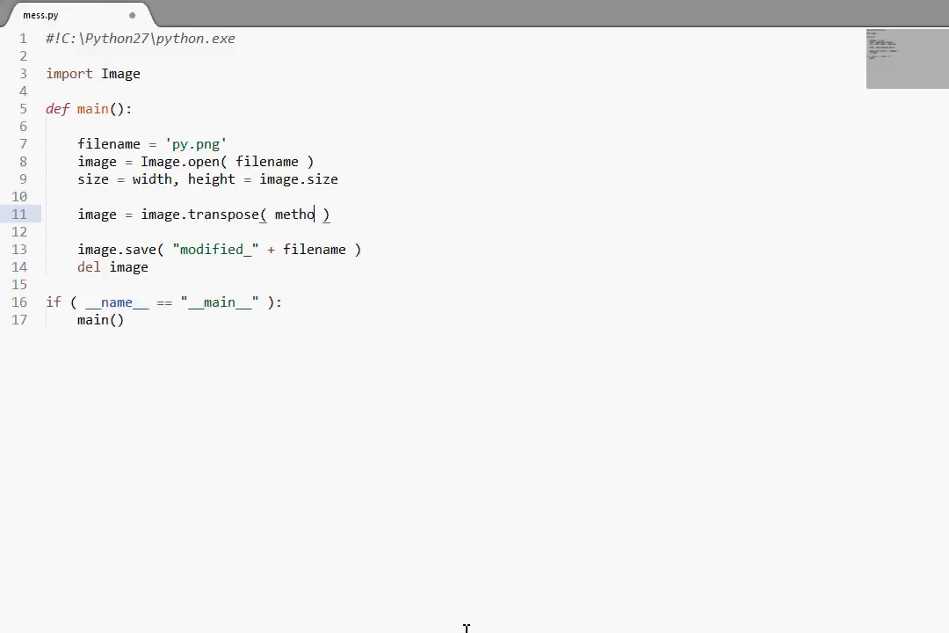
{"action": "key", "text": "Backspace"}
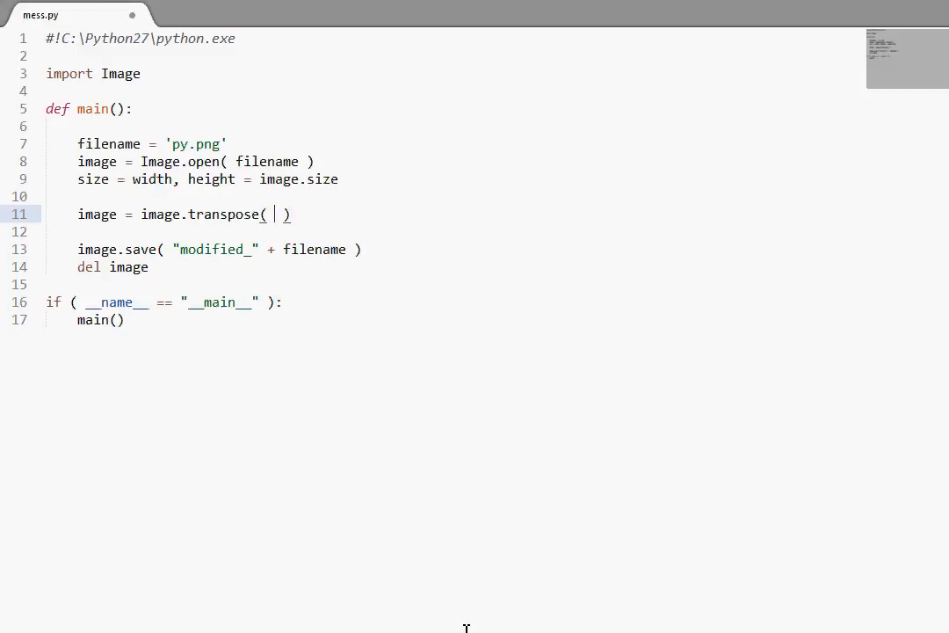
Step: Pass Image.FLIP_LEFT_RIGHT as the transpose argument
{"action": "type", "text": "Image."}
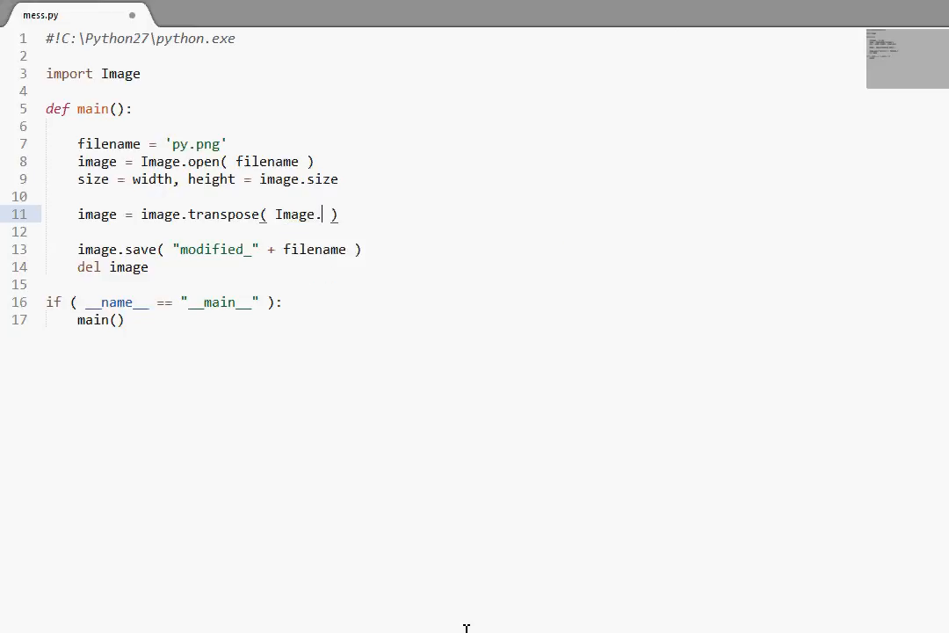
{"action": "left_click", "coordinate": [141, 73]}
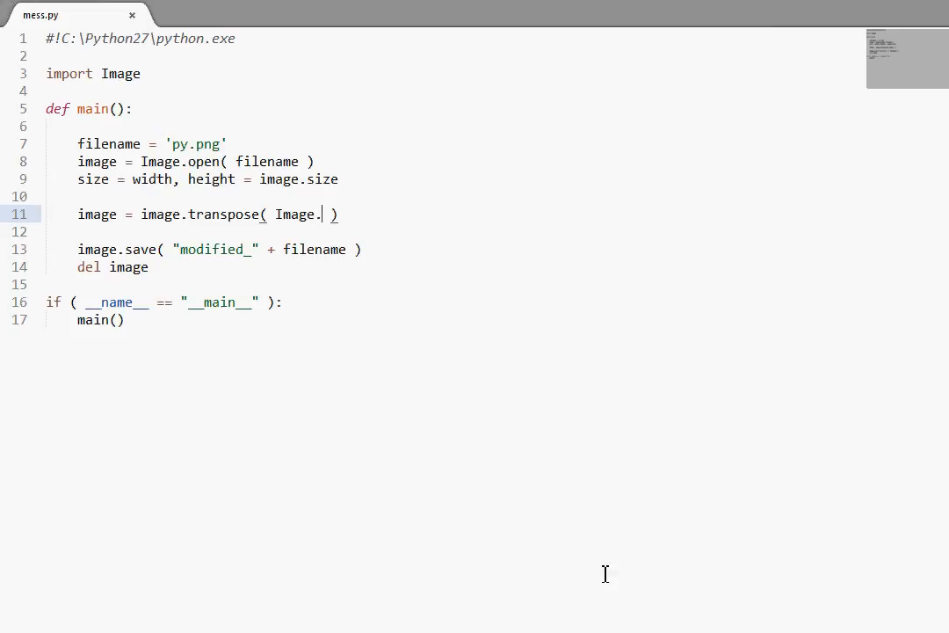
{"action": "type", "text": "FLIP_LEFT"}
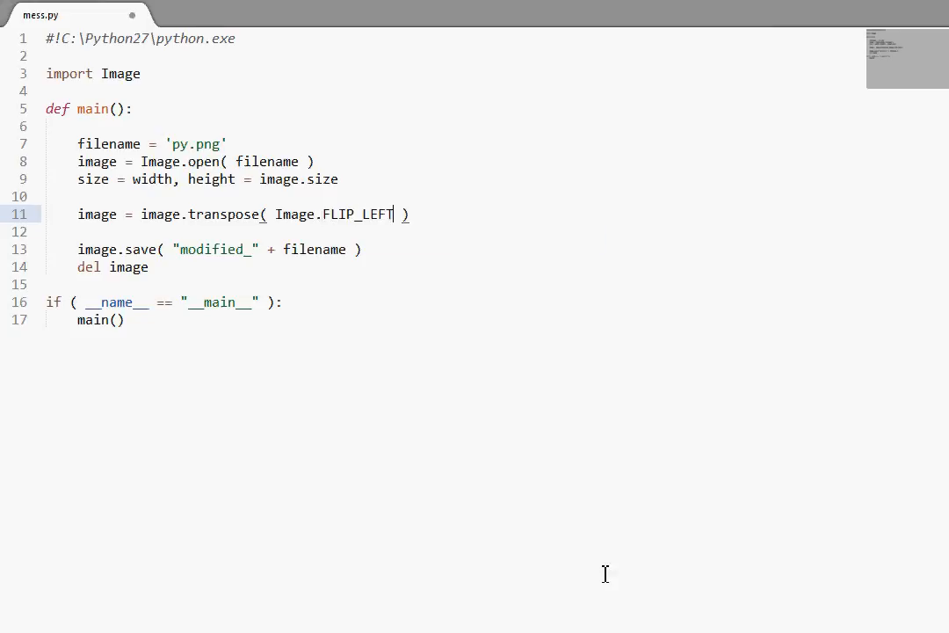
{"action": "type", "text": "_RIGHT"}
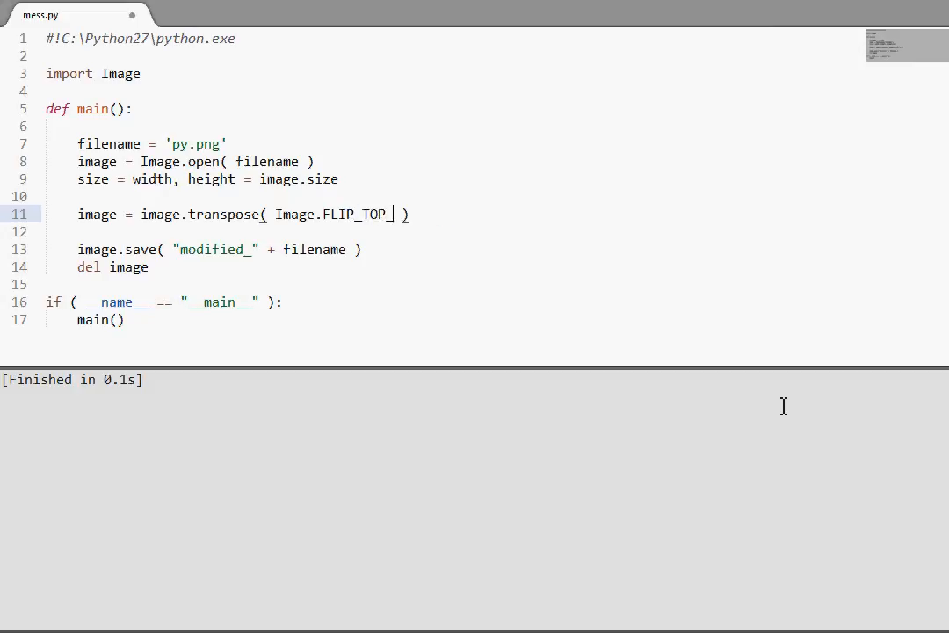
Step: Complete the argument as Image.FLIP_TOP_BOTTOM, close the flipped logo preview, and reopen the image
{"action": "type", "text": "BOTTOM"}
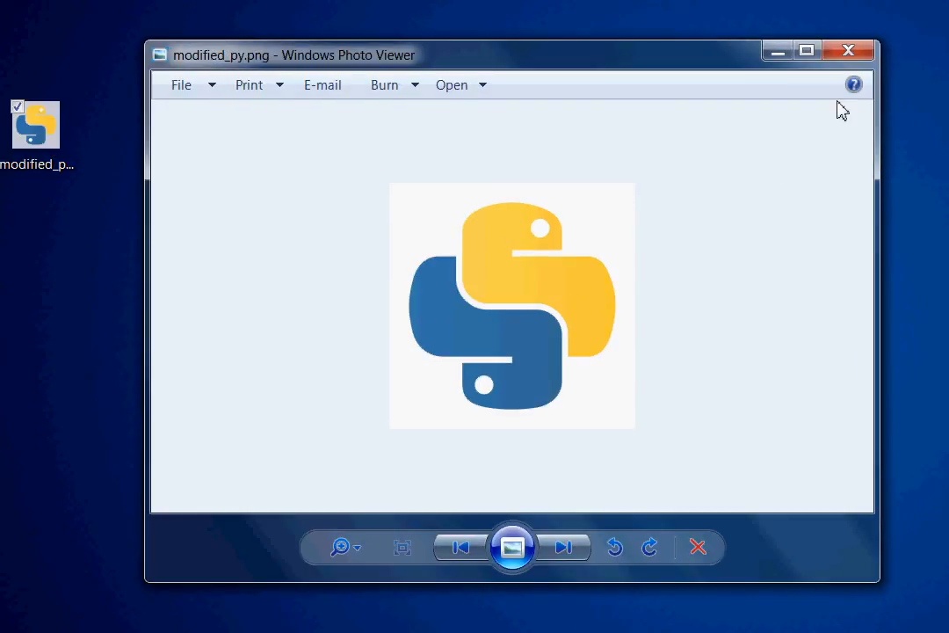
{"action": "left_click", "coordinate": [848, 50]}
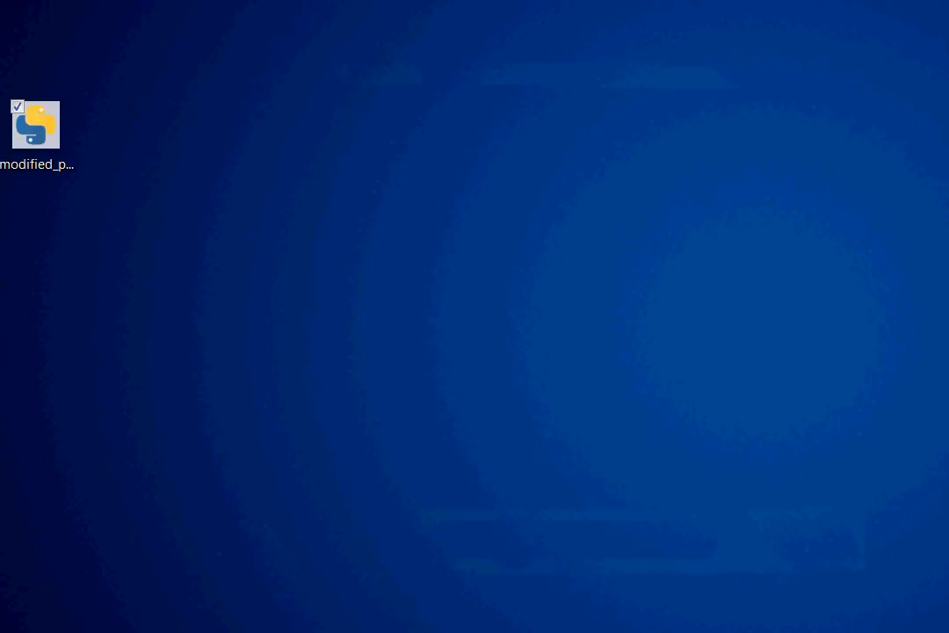
{"action": "double_click", "coordinate": [34, 124]}
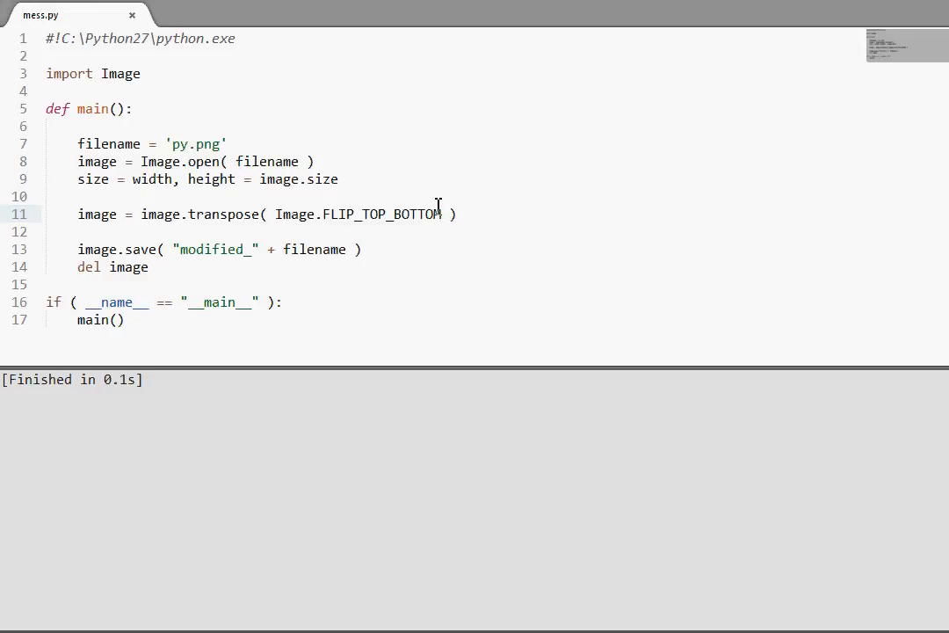
{"action": "mouse_move", "coordinate": [451, 220]}
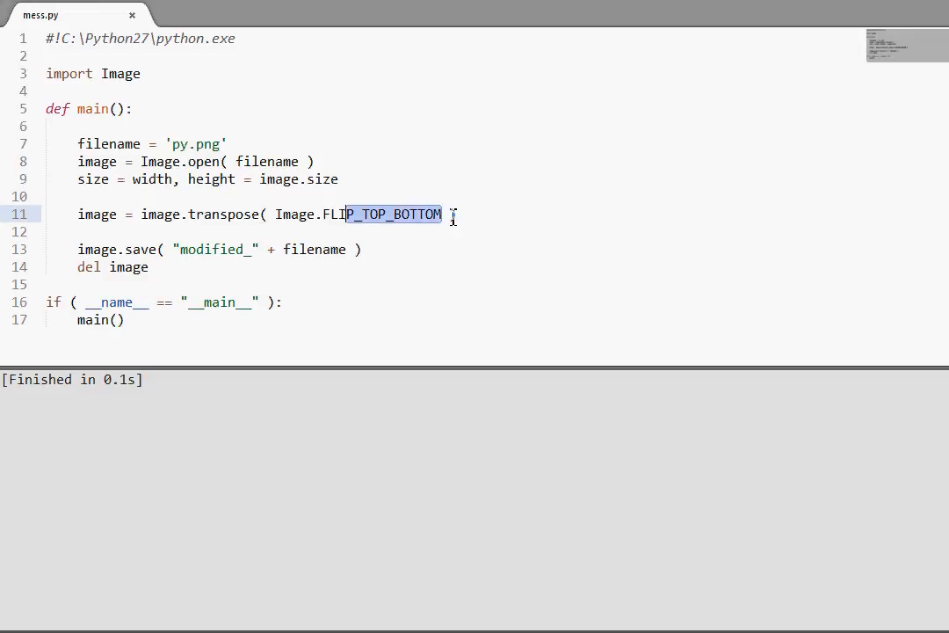
Step: Replace the transpose argument with Image.ROTATE_90
{"action": "type", "text": "ROTATE_"}
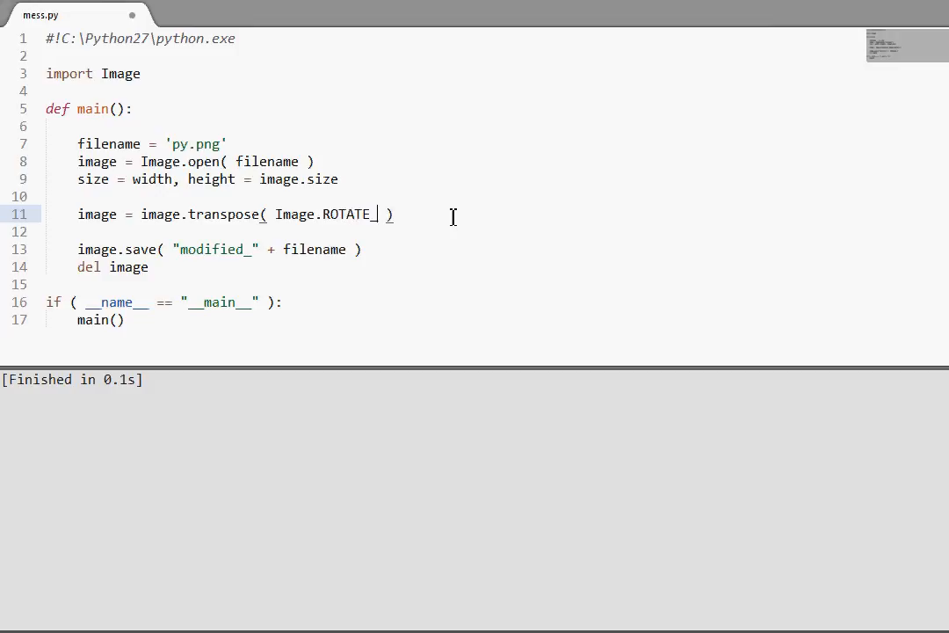
{"action": "type", "text": "90"}
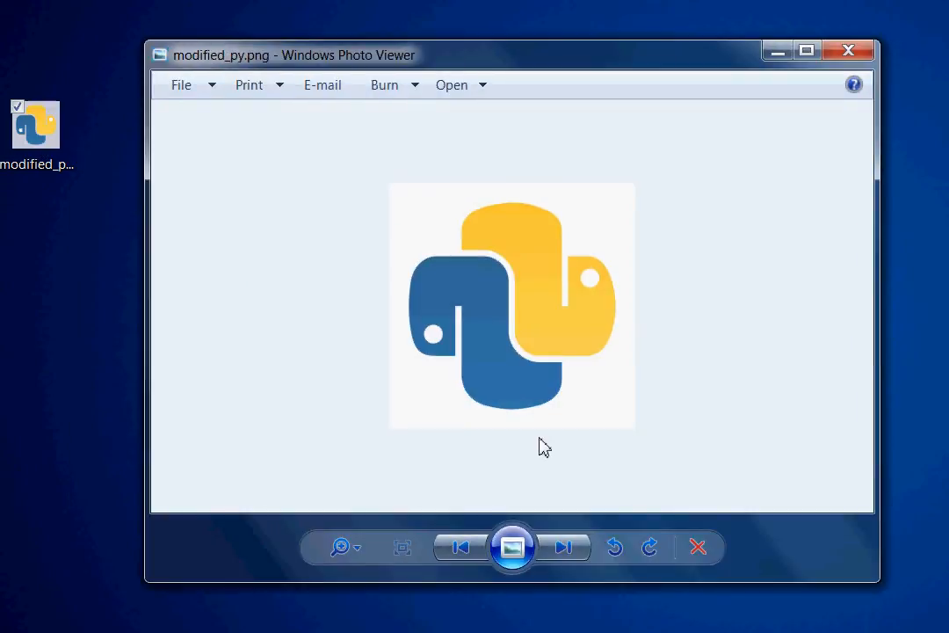
Step: Close the rotated logo preview, reopen it, and select the angle in ROTATE_180
{"action": "left_click", "coordinate": [848, 50]}
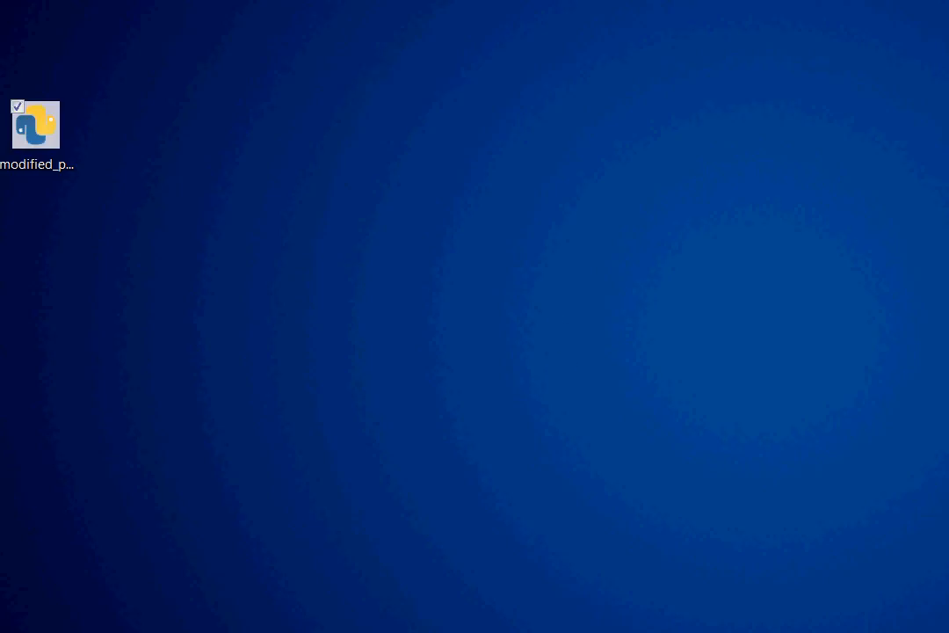
{"action": "double_click", "coordinate": [34, 125]}
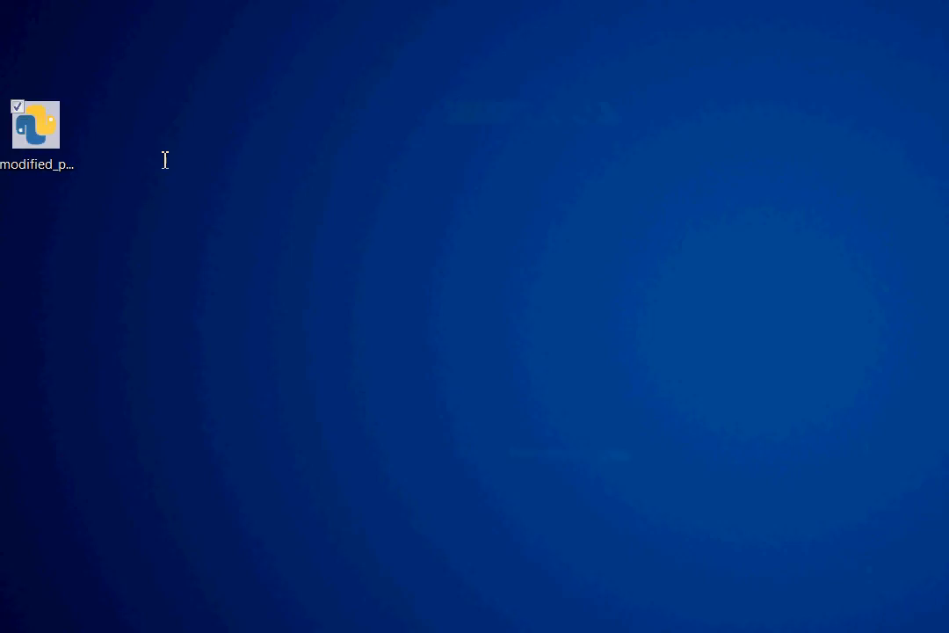
{"action": "double_click", "coordinate": [35, 127]}
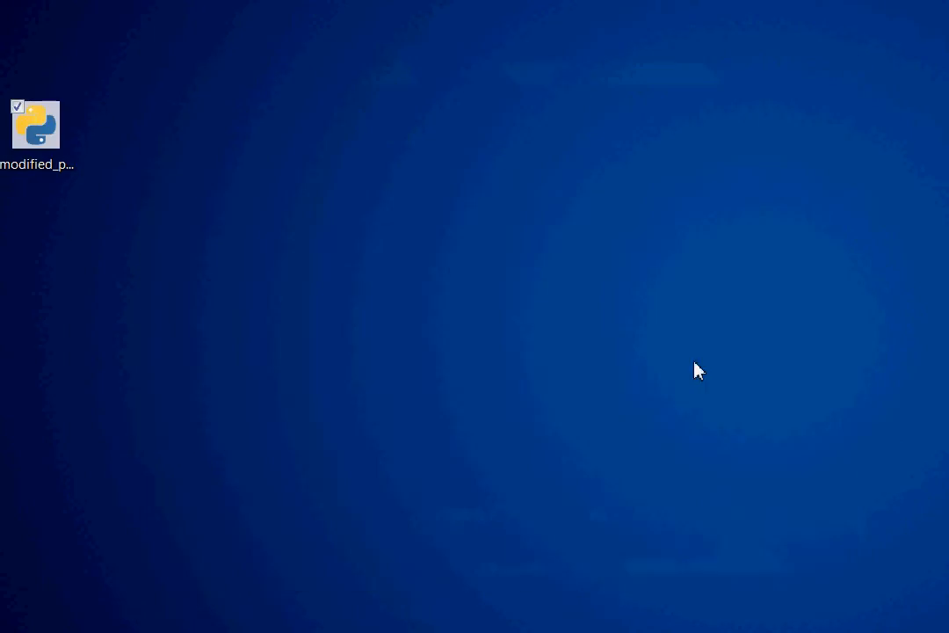
{"action": "double_click", "coordinate": [35, 123]}
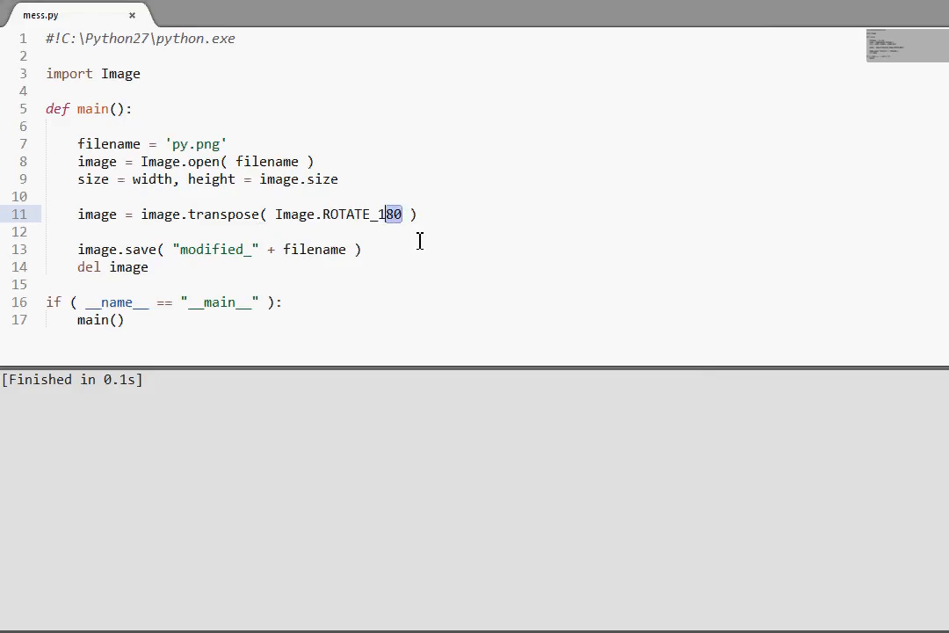
Step: Change the angle to ROTATE_270 and preview the regenerated modified_py image
{"action": "type", "text": "270"}
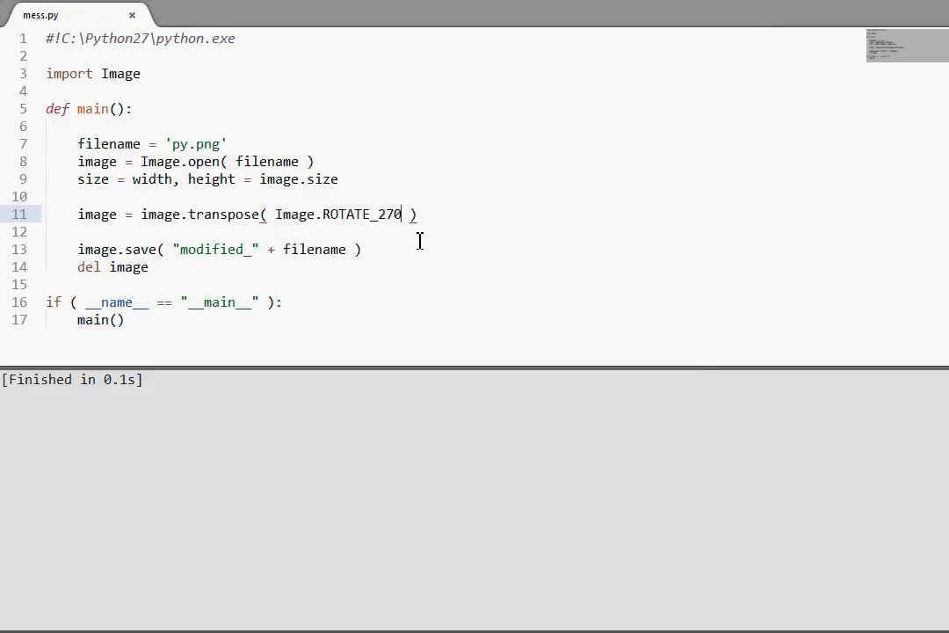
{"action": "double_click", "coordinate": [38, 127]}
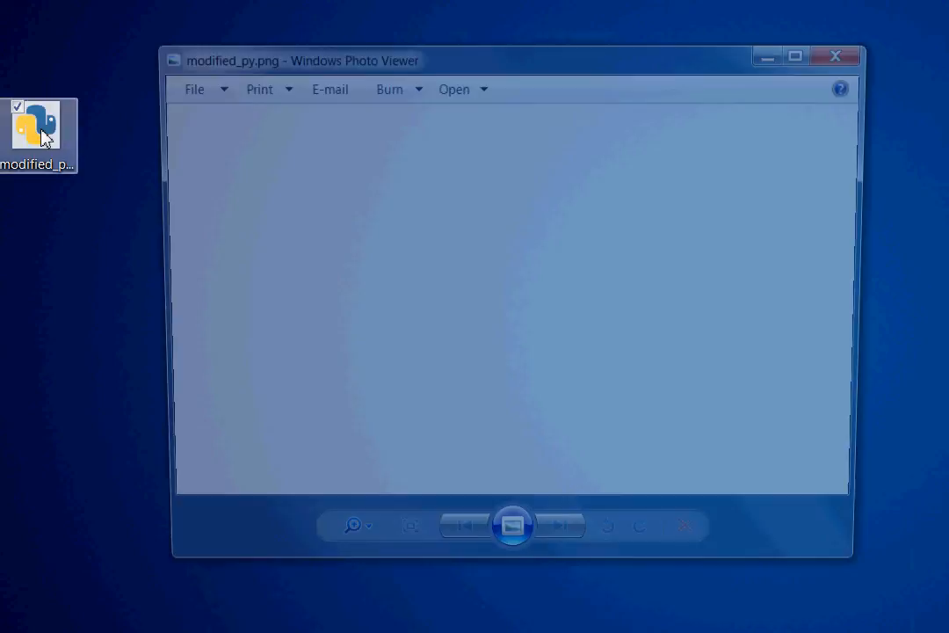
{"action": "left_click", "coordinate": [835, 56]}
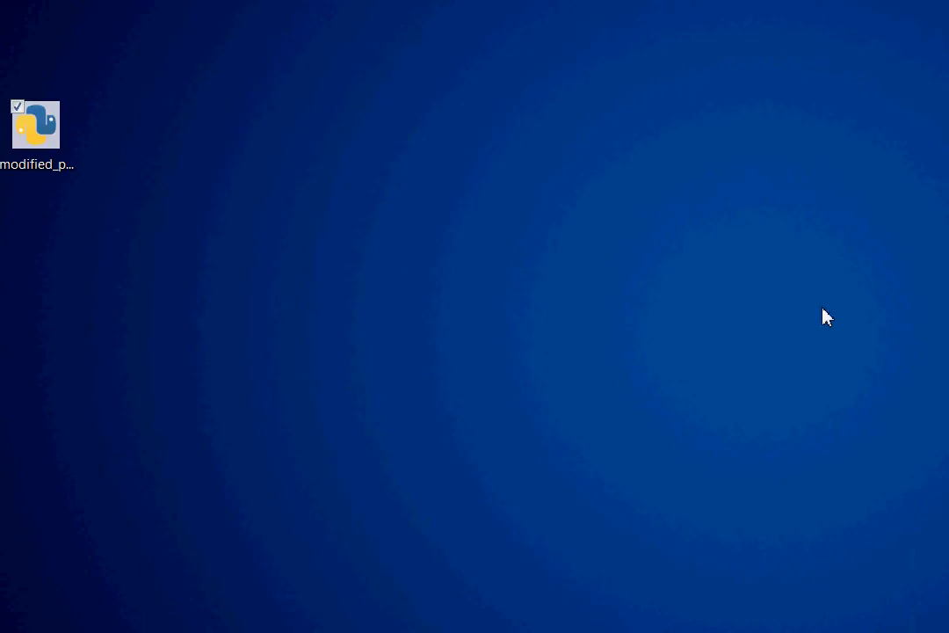
Step: Replace the rotation constant with Image.FLIP_LEFT_RIGHT
{"action": "double_click", "coordinate": [35, 125]}
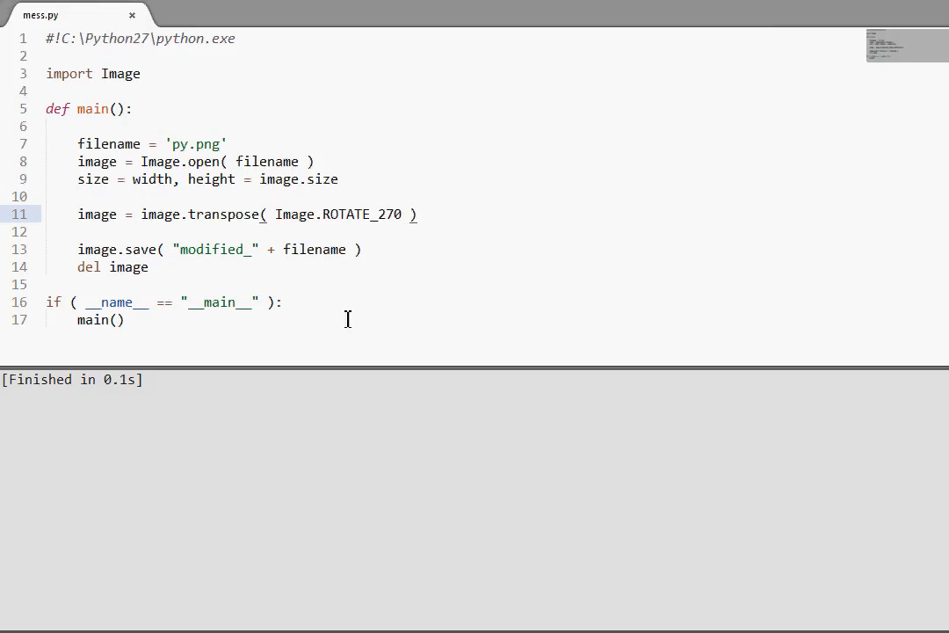
{"action": "type", "text": "FLIP"}
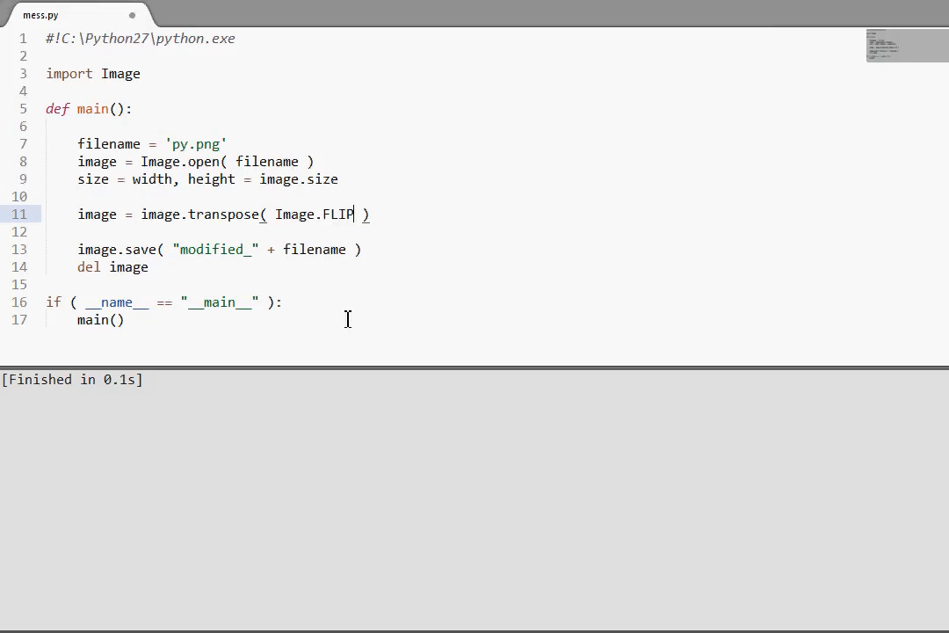
{"action": "type", "text": "_LEFT_RIGT"}
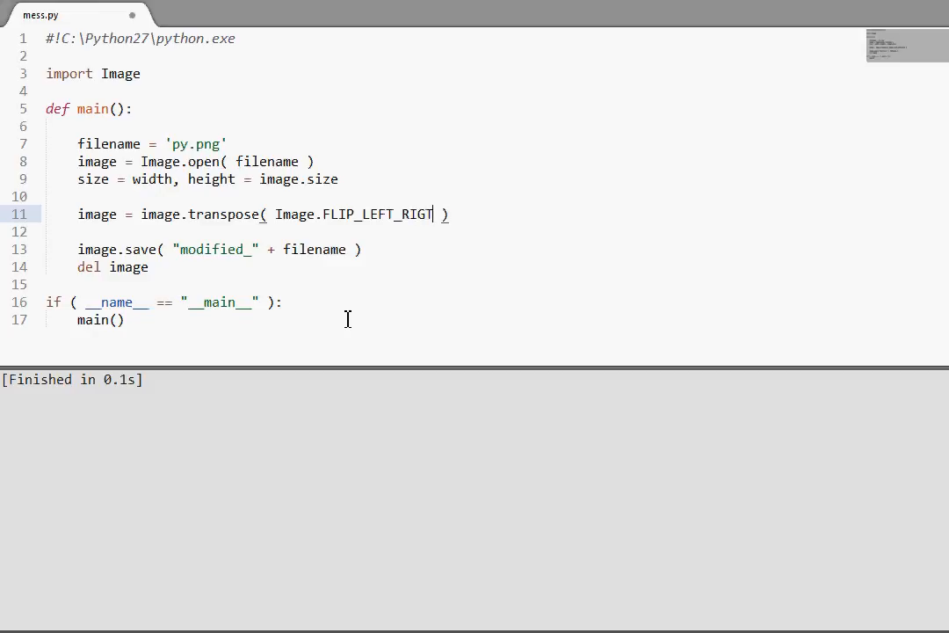
{"action": "type", "text": "H"}
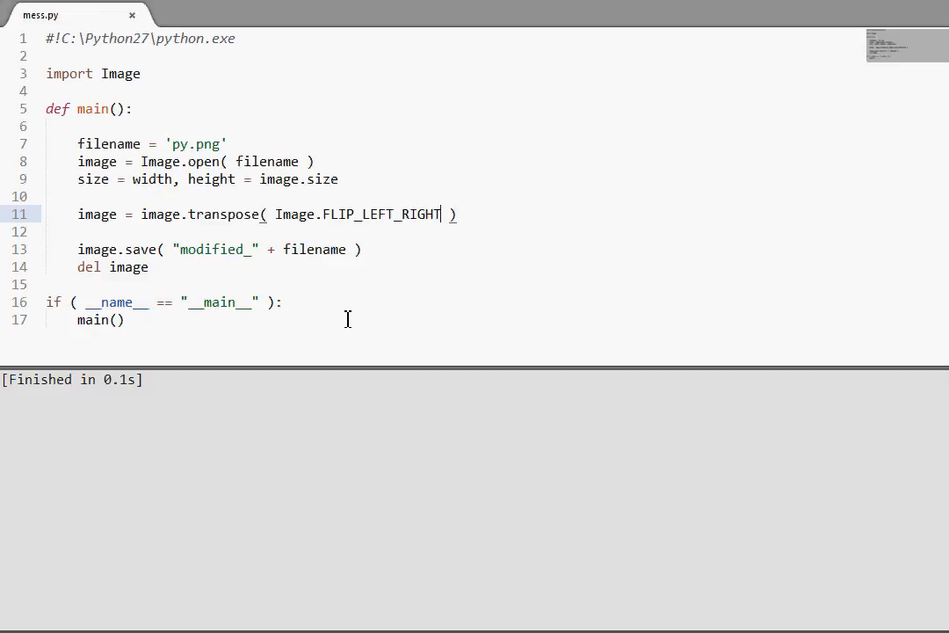
{"action": "mouse_move", "coordinate": [664, 304]}
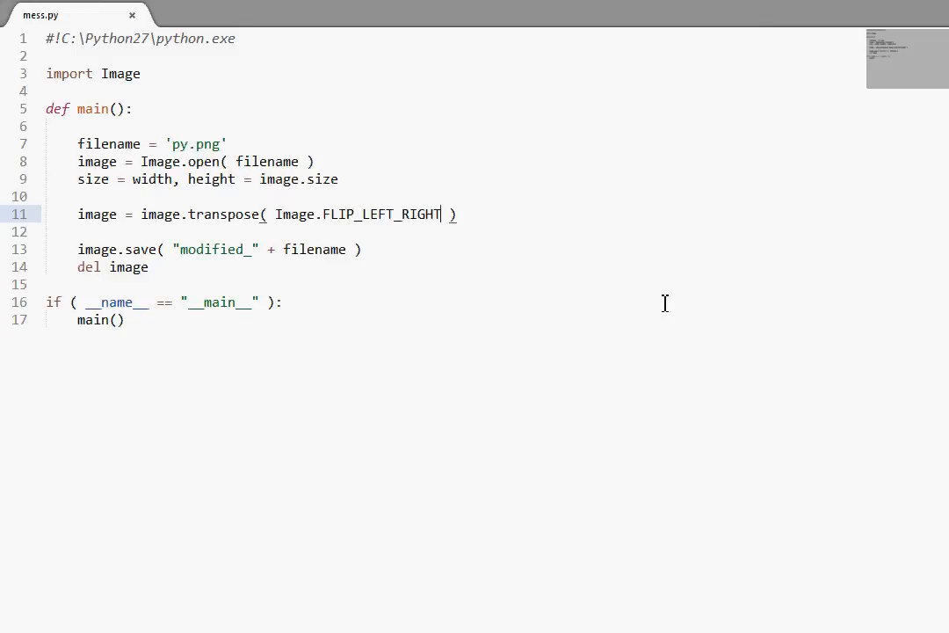
{"action": "double_click", "coordinate": [224, 213]}
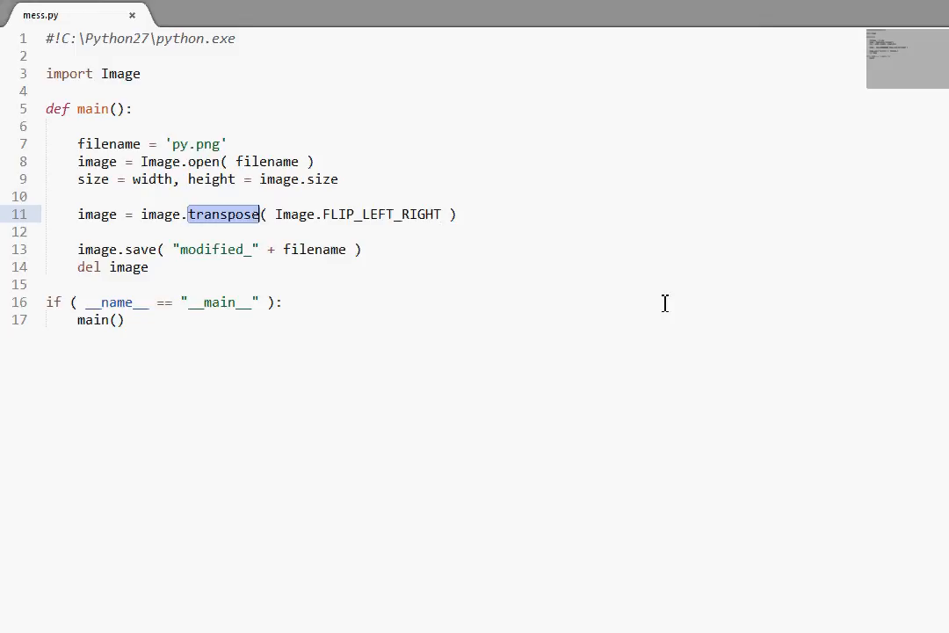